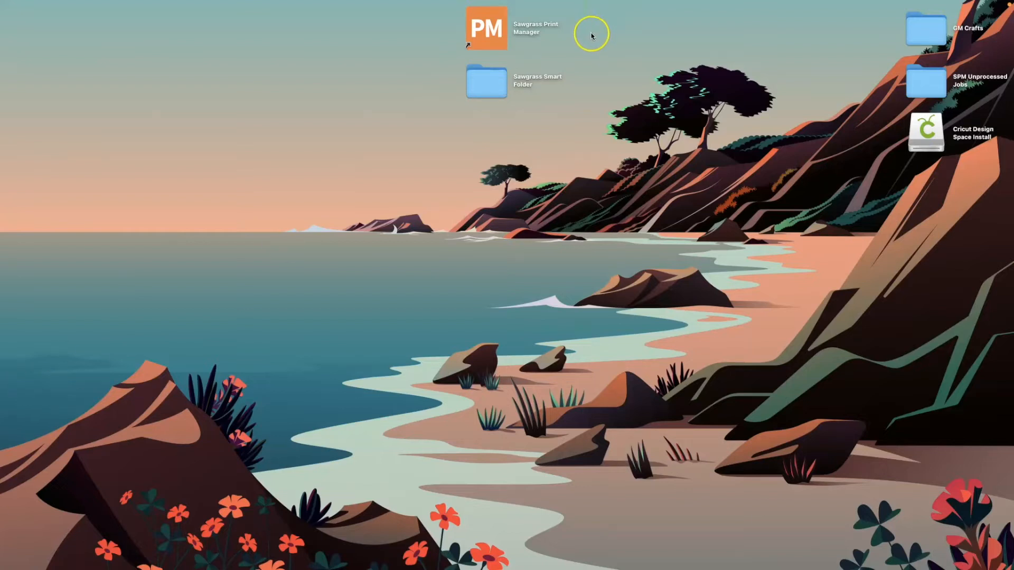
{"action": "mouse_move", "coordinate": [595, 33]}
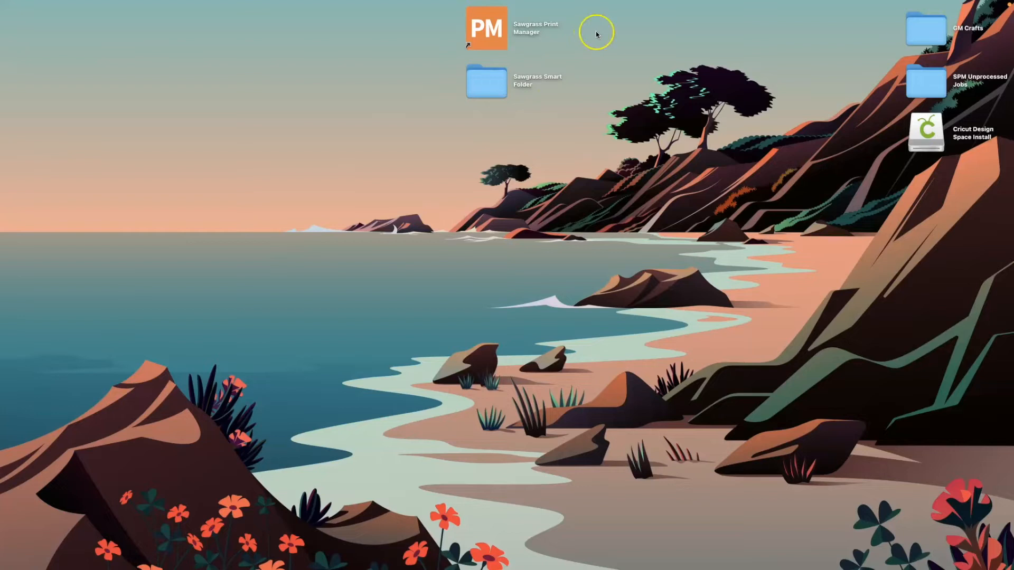
{"action": "mouse_move", "coordinate": [539, 99]}
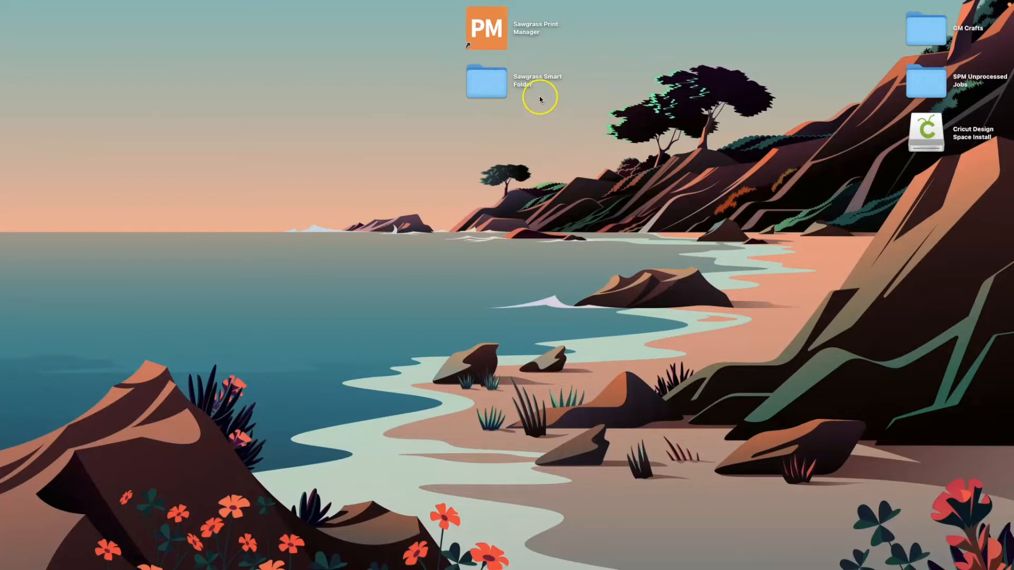
{"action": "mouse_move", "coordinate": [545, 92]}
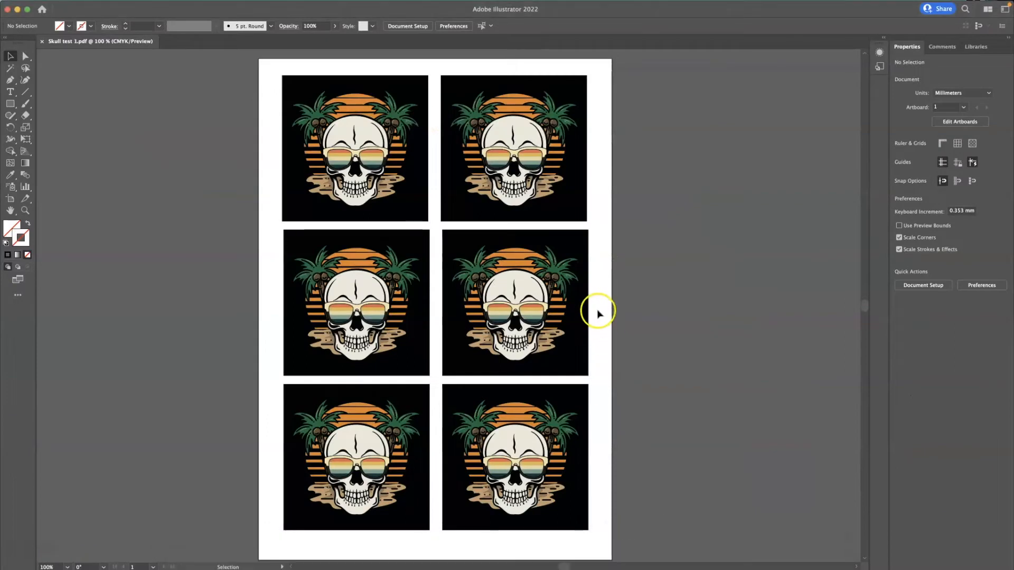
{"action": "mouse_move", "coordinate": [597, 314]}
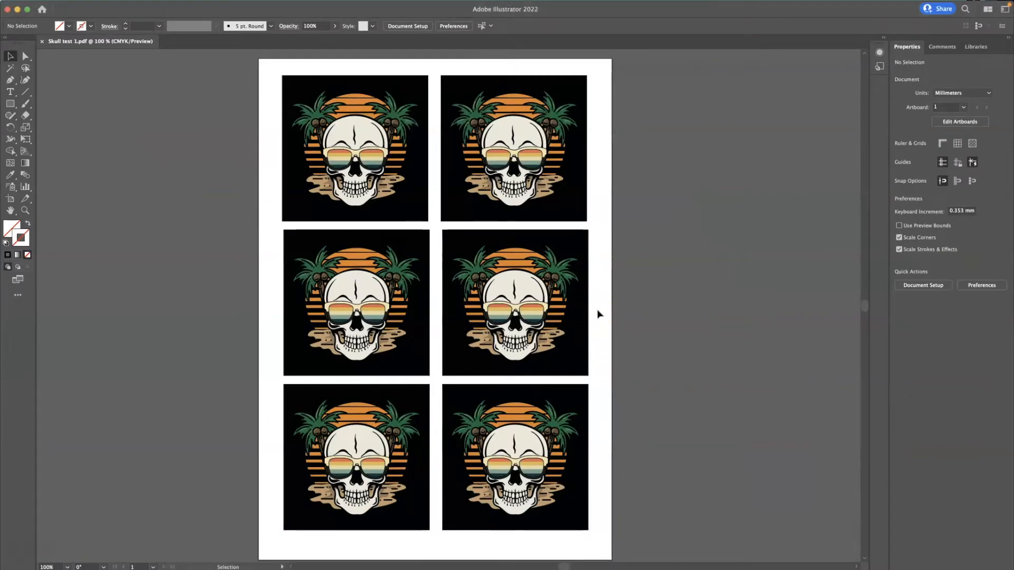
{"action": "mouse_move", "coordinate": [353, 433]}
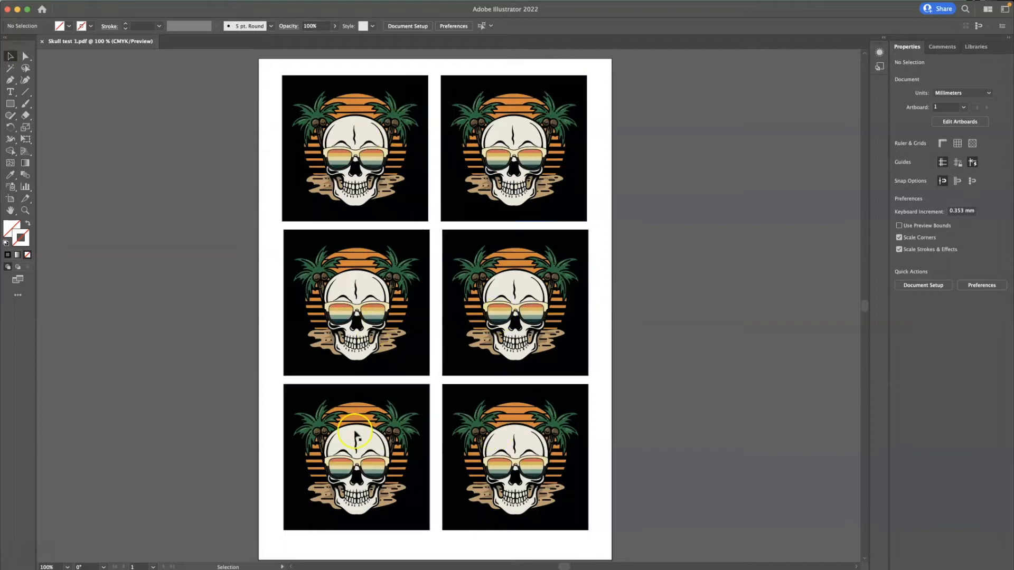
{"action": "mouse_move", "coordinate": [517, 469]}
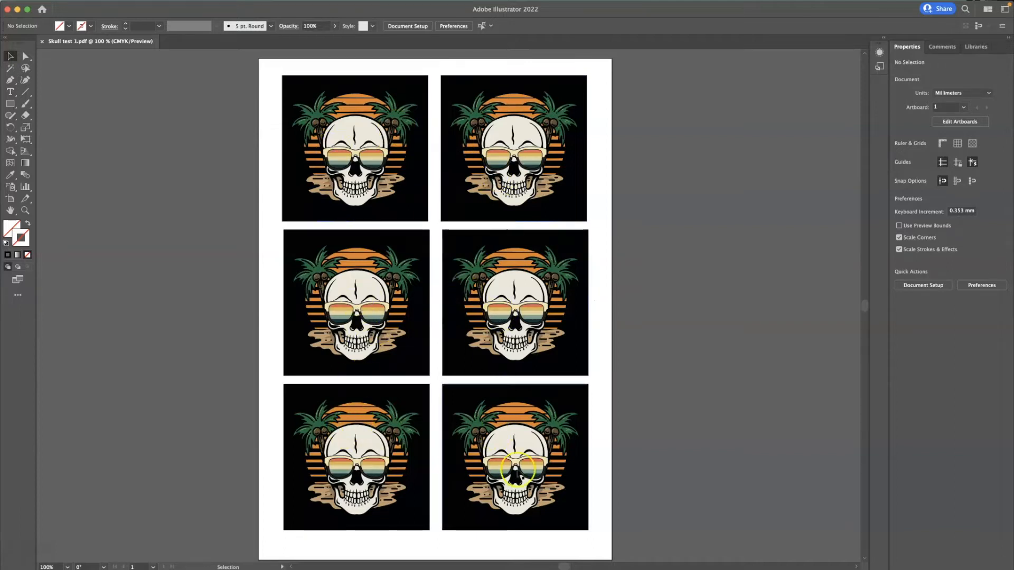
{"action": "mouse_move", "coordinate": [102, 173]}
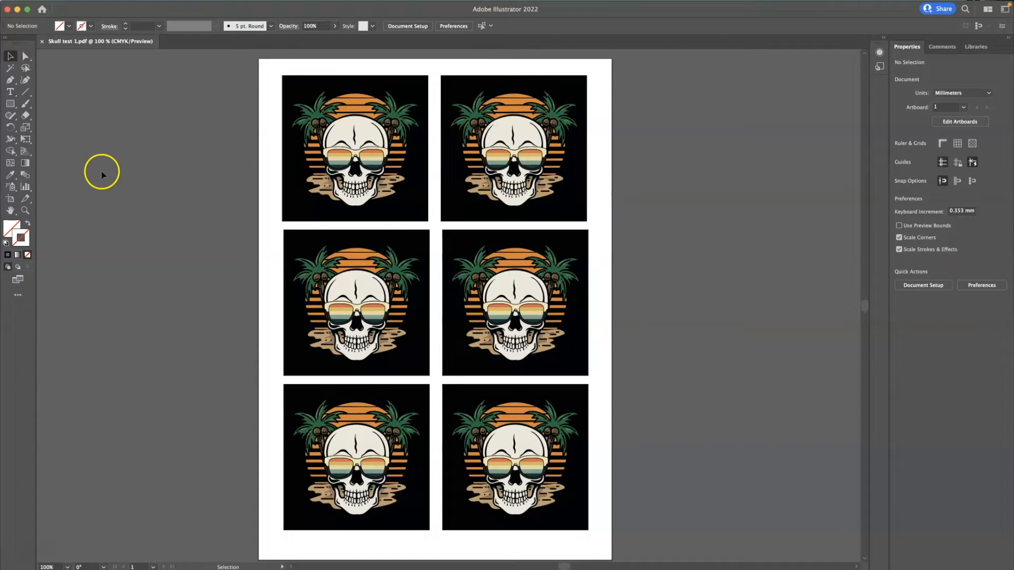
{"action": "mouse_move", "coordinate": [107, 171]}
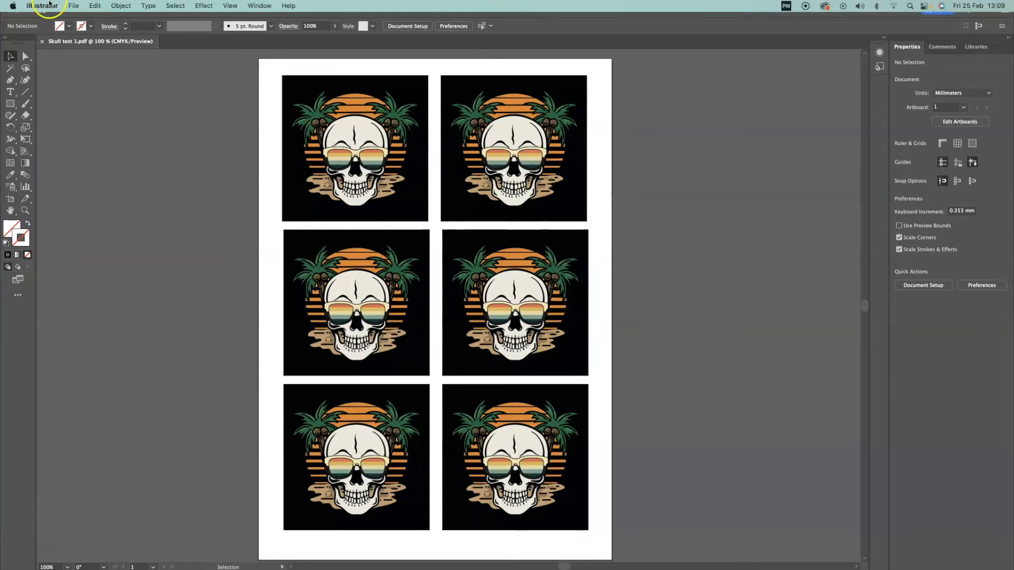
Save the skull sheet as an Adobe PDF in the Sawgrass Smart Folder with the default preset
{"action": "left_click", "coordinate": [73, 5]}
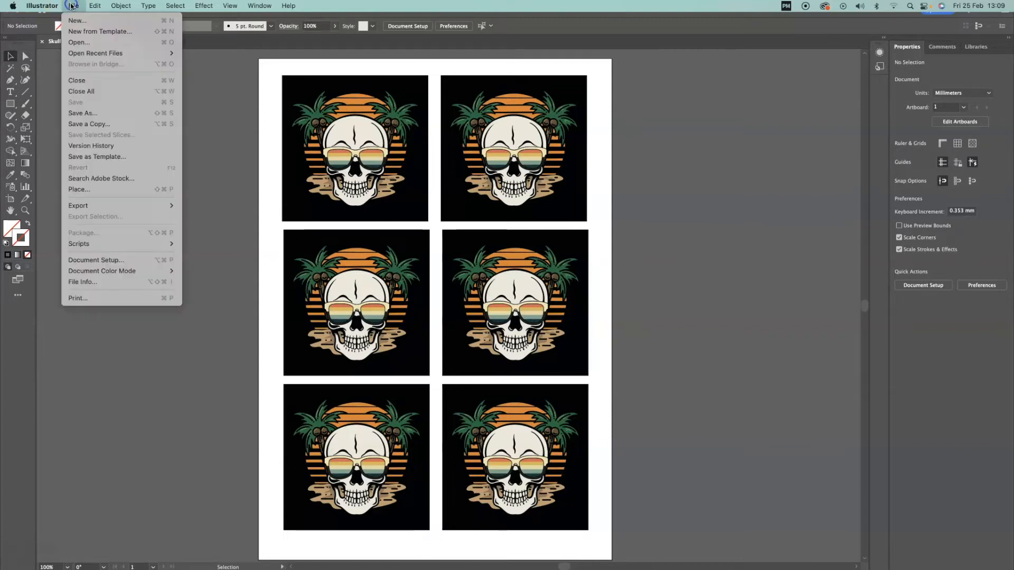
{"action": "mouse_move", "coordinate": [82, 113]}
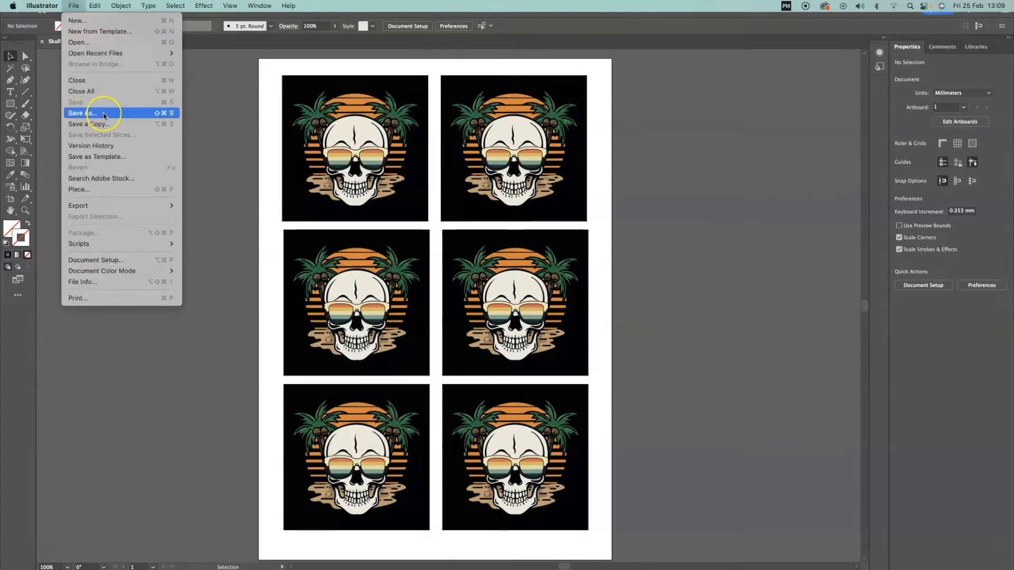
{"action": "left_click", "coordinate": [83, 113]}
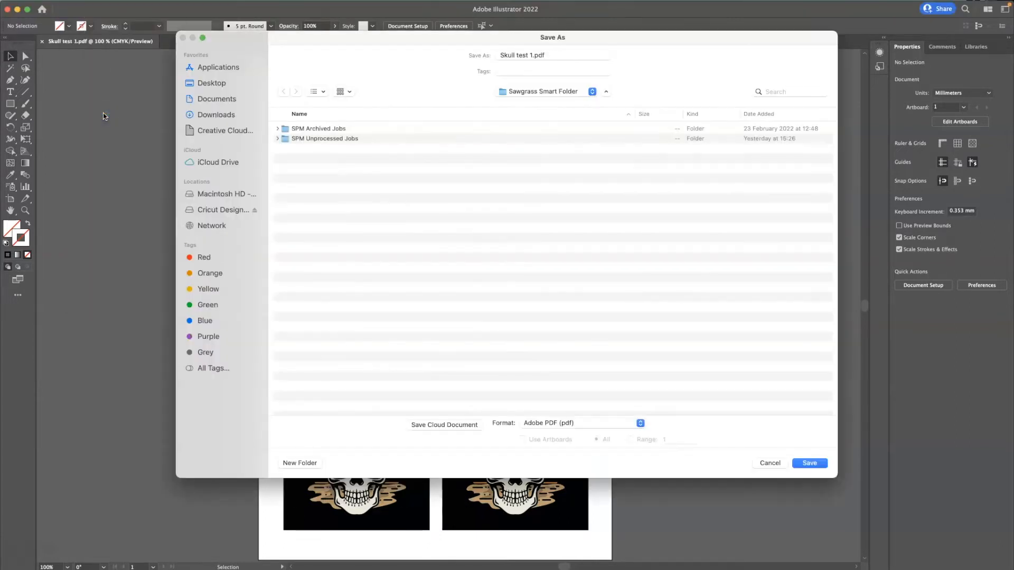
{"action": "mouse_move", "coordinate": [484, 112]}
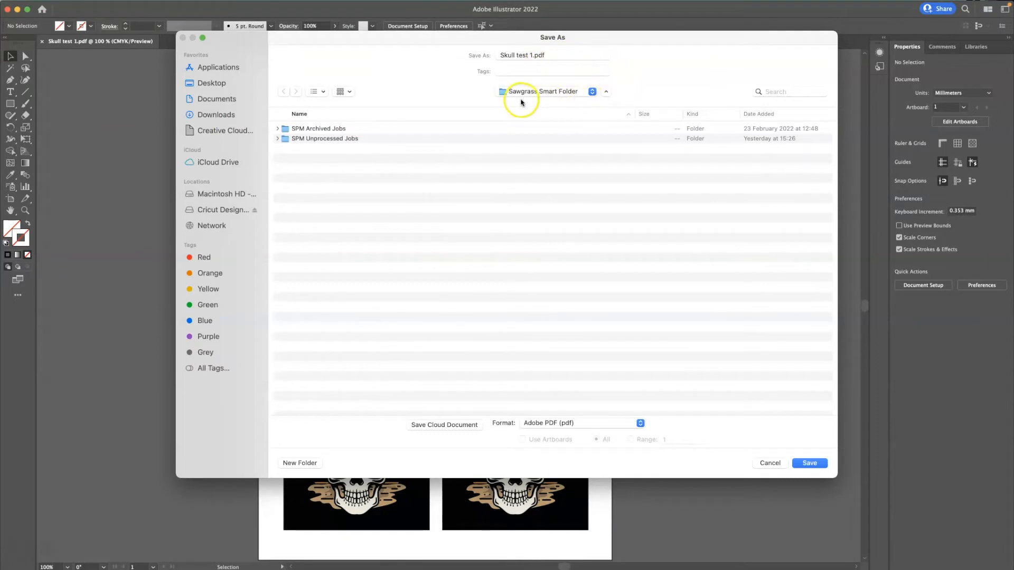
{"action": "mouse_move", "coordinate": [561, 101]}
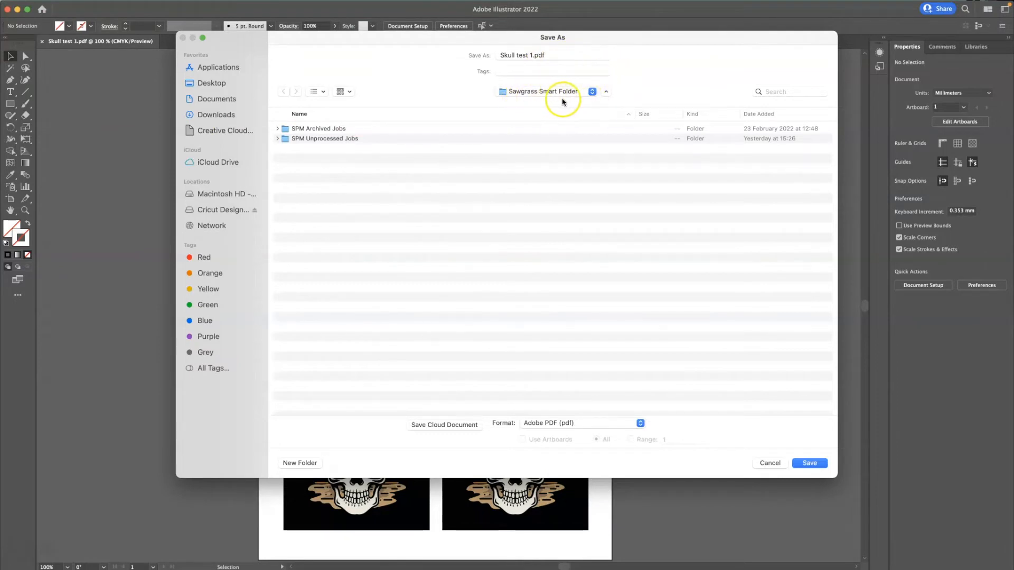
{"action": "mouse_move", "coordinate": [654, 367]}
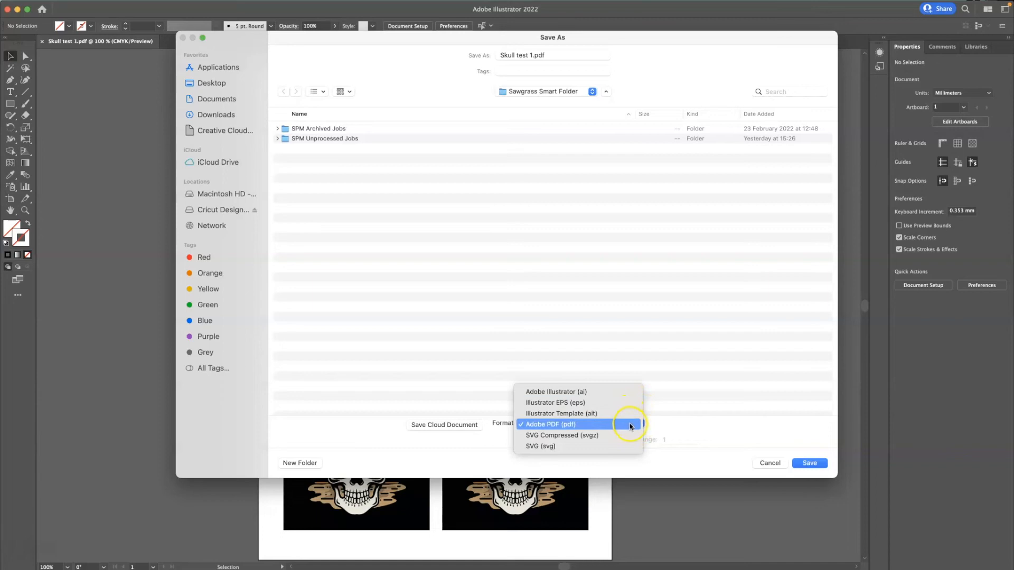
{"action": "left_click", "coordinate": [550, 424]}
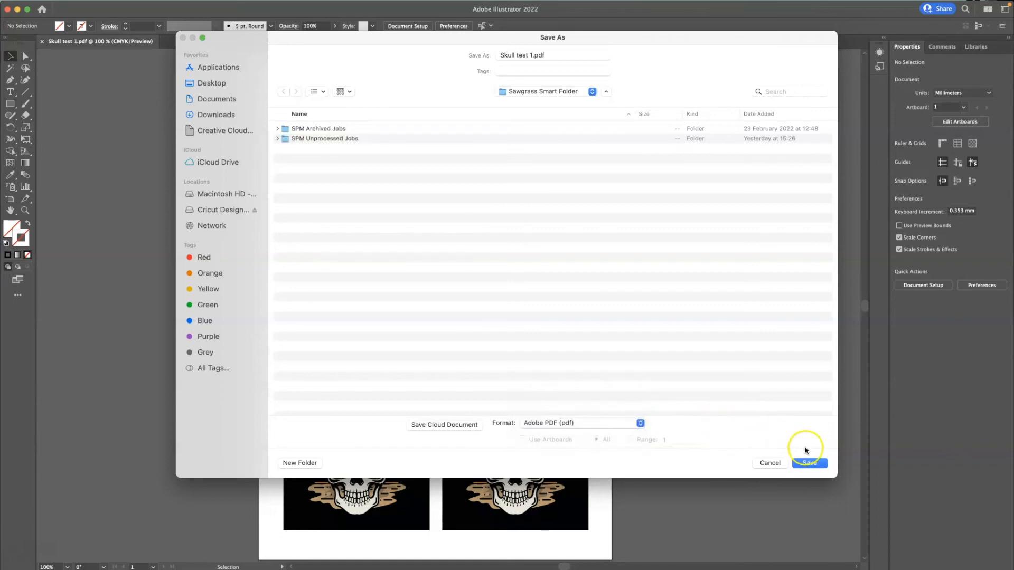
{"action": "left_click", "coordinate": [809, 463]}
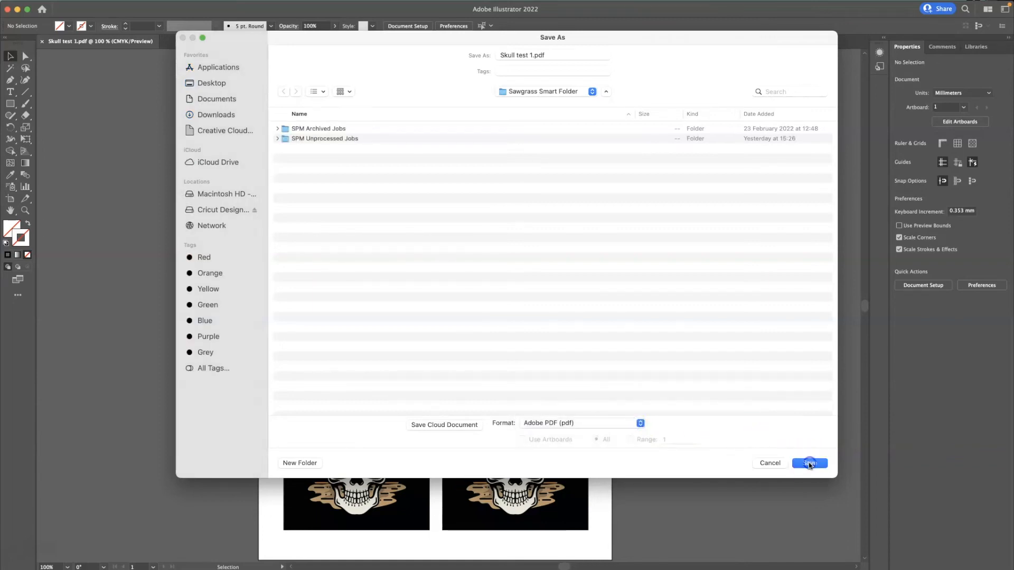
{"action": "left_click", "coordinate": [809, 463]}
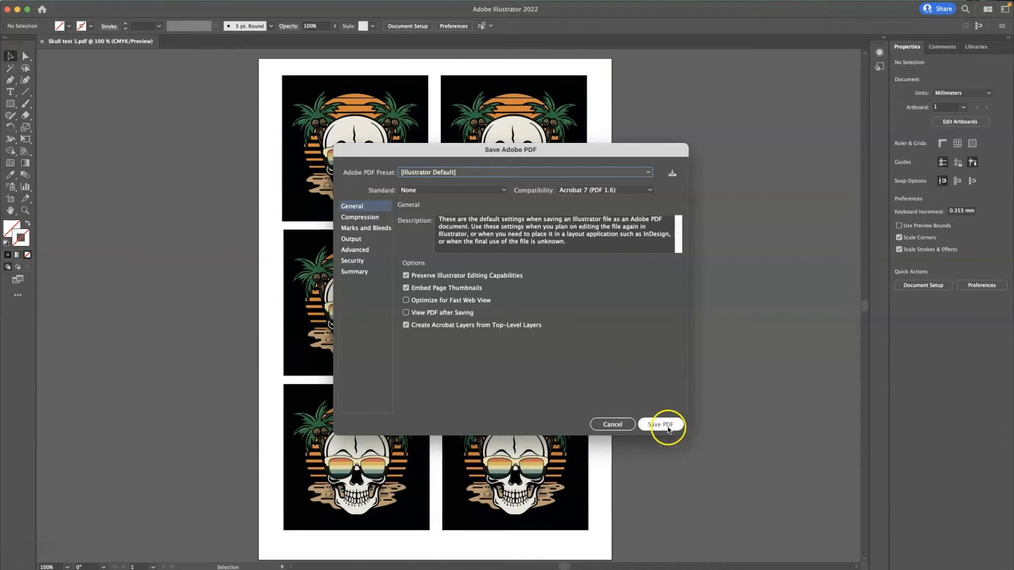
{"action": "left_click", "coordinate": [660, 425]}
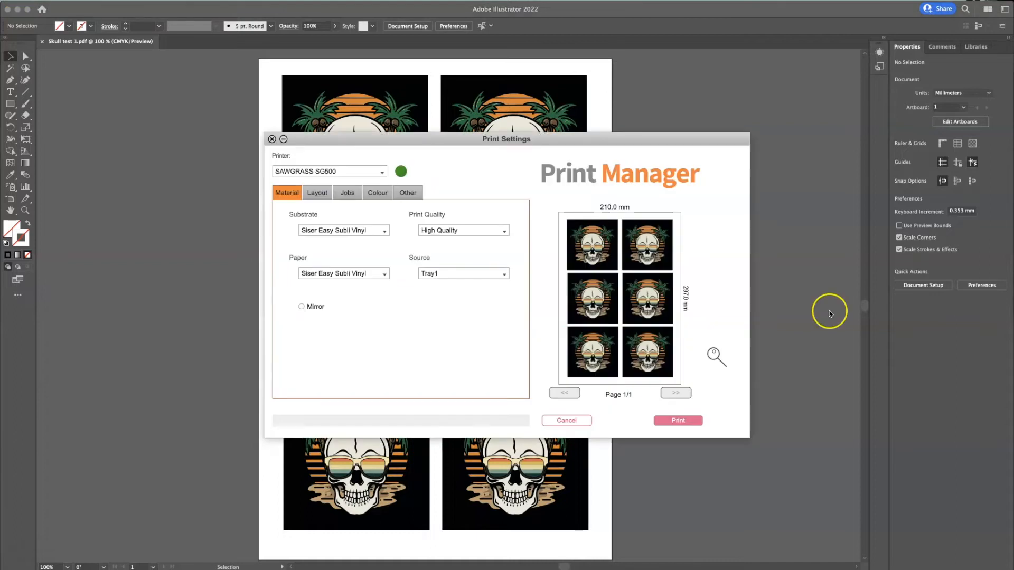
{"action": "mouse_move", "coordinate": [830, 314]}
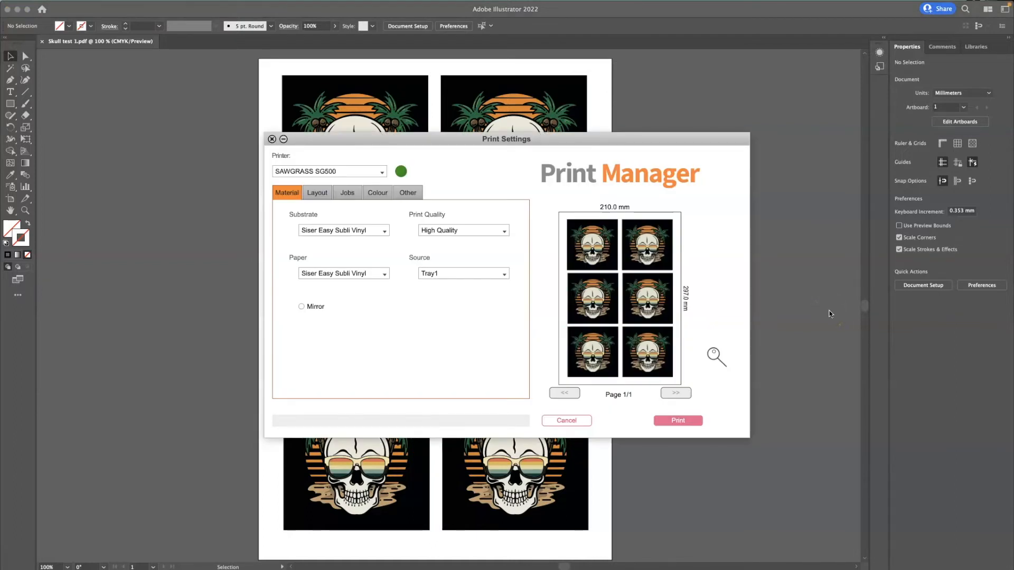
{"action": "mouse_move", "coordinate": [461, 265]}
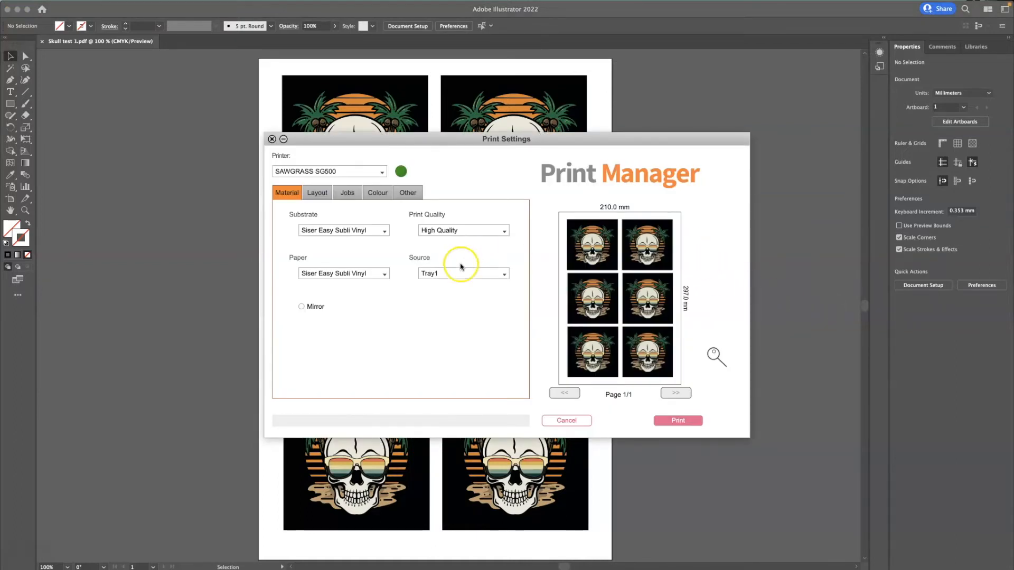
{"action": "mouse_move", "coordinate": [386, 230]}
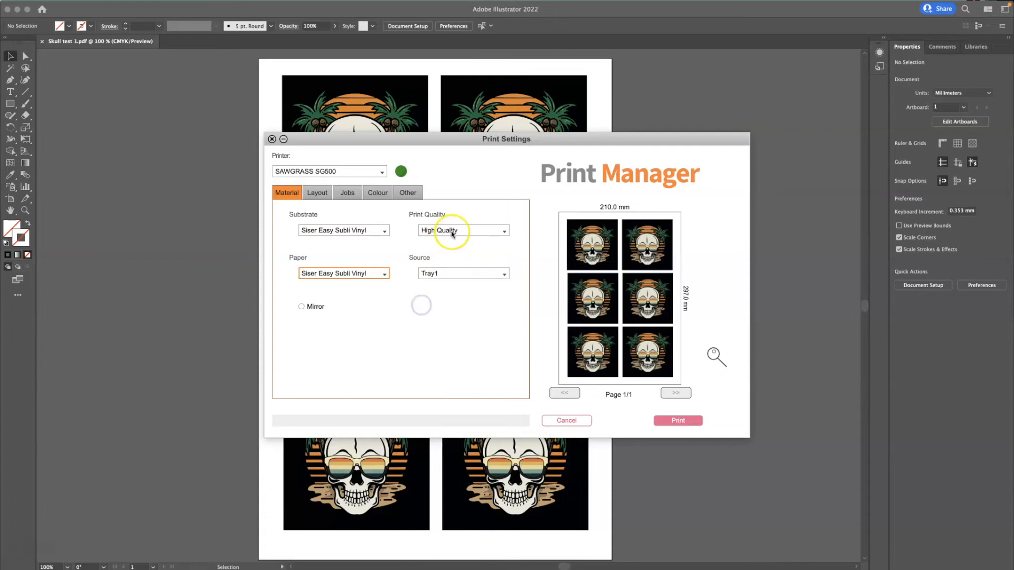
{"action": "mouse_move", "coordinate": [302, 238]}
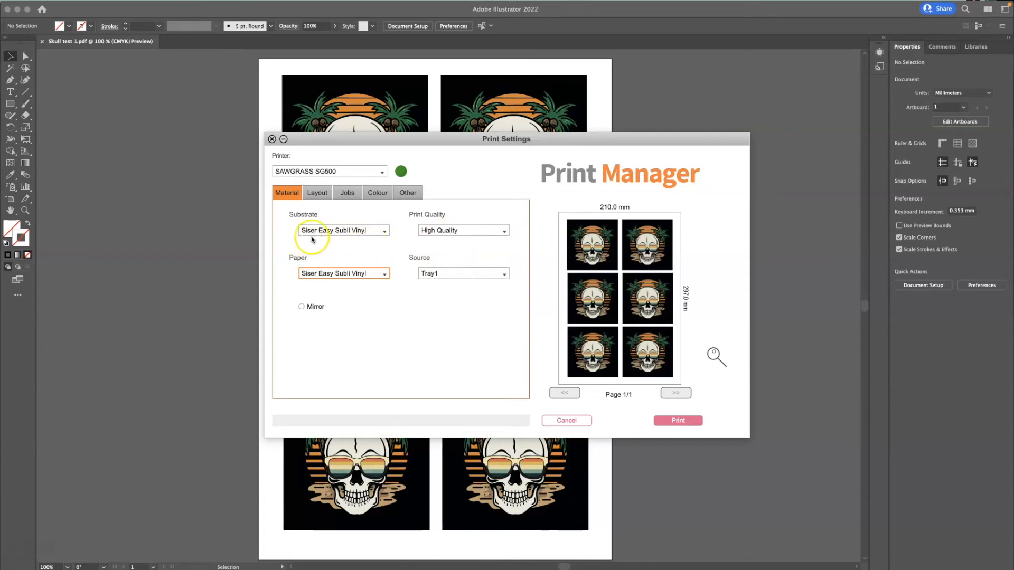
{"action": "mouse_move", "coordinate": [360, 291]}
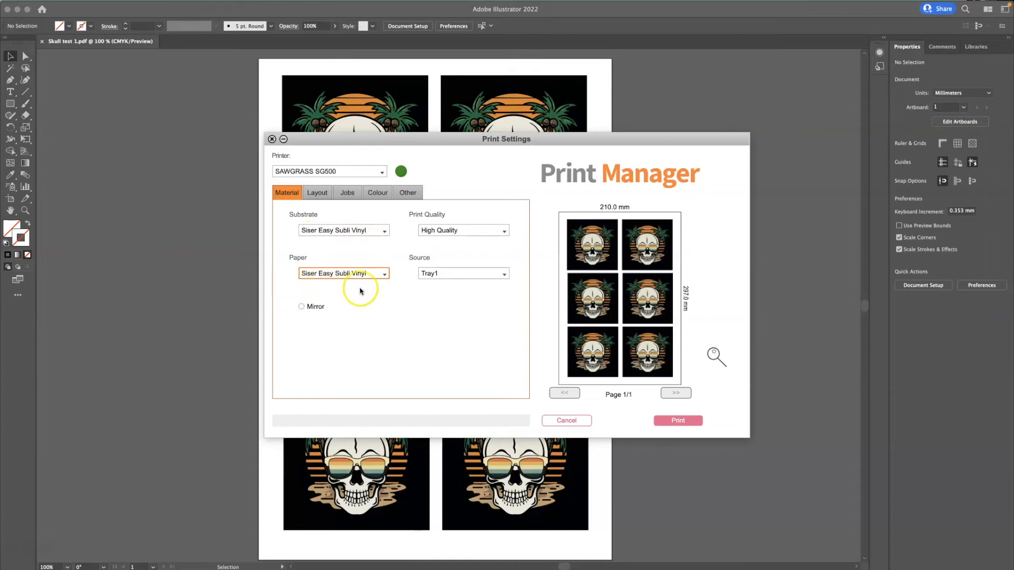
{"action": "mouse_move", "coordinate": [390, 289]}
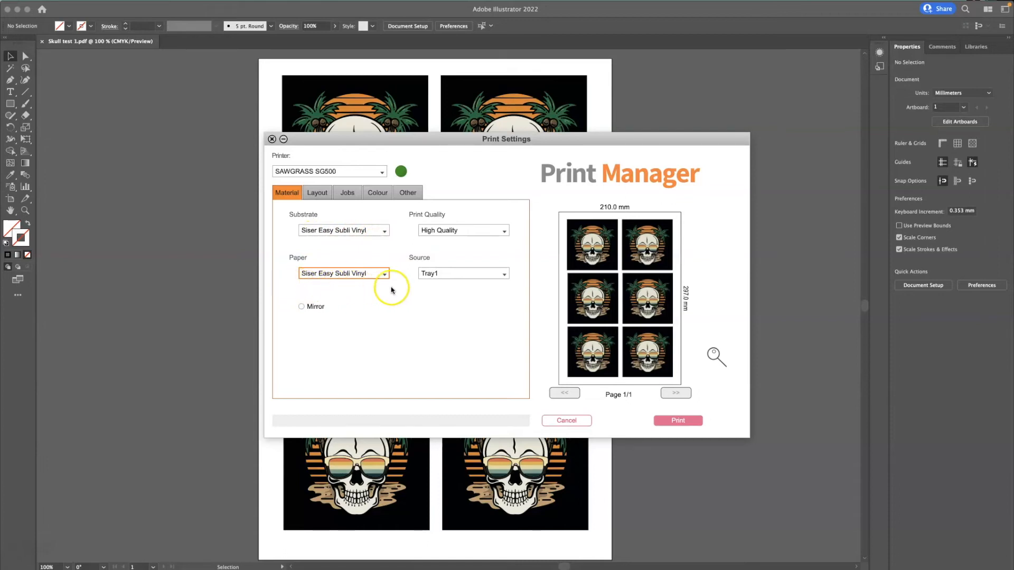
{"action": "mouse_move", "coordinate": [407, 267]}
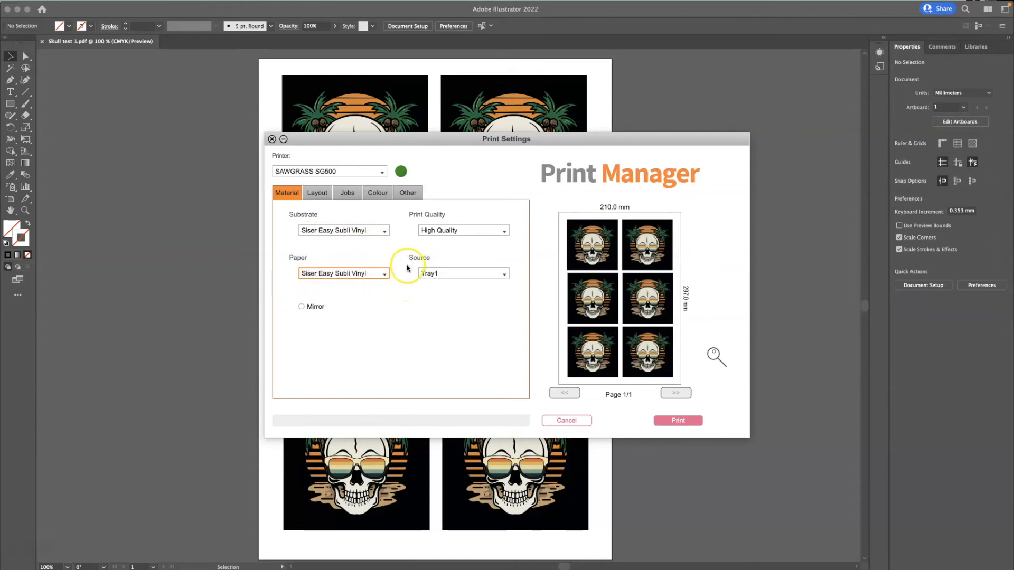
{"action": "mouse_move", "coordinate": [323, 320]}
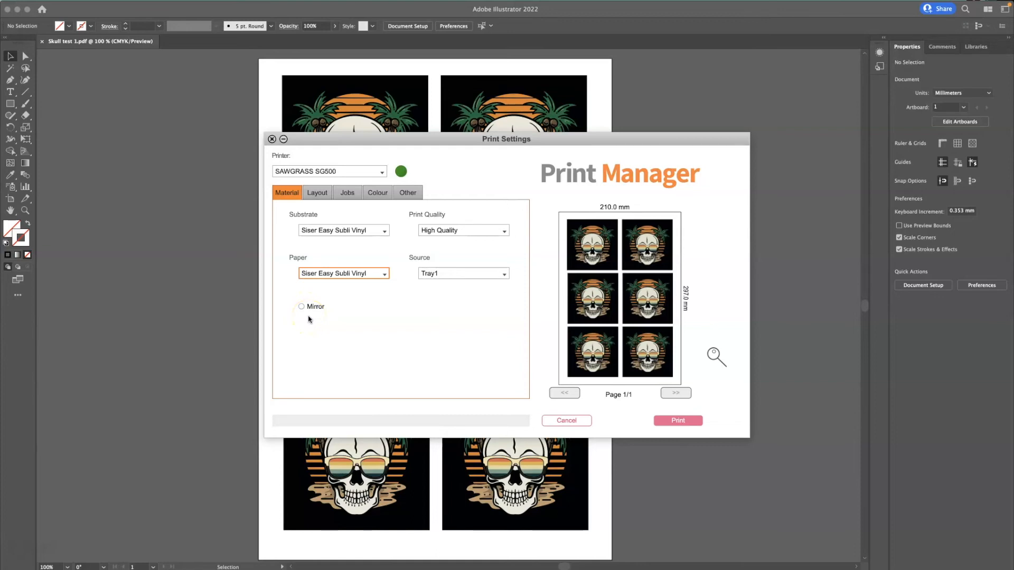
{"action": "mouse_move", "coordinate": [371, 325]}
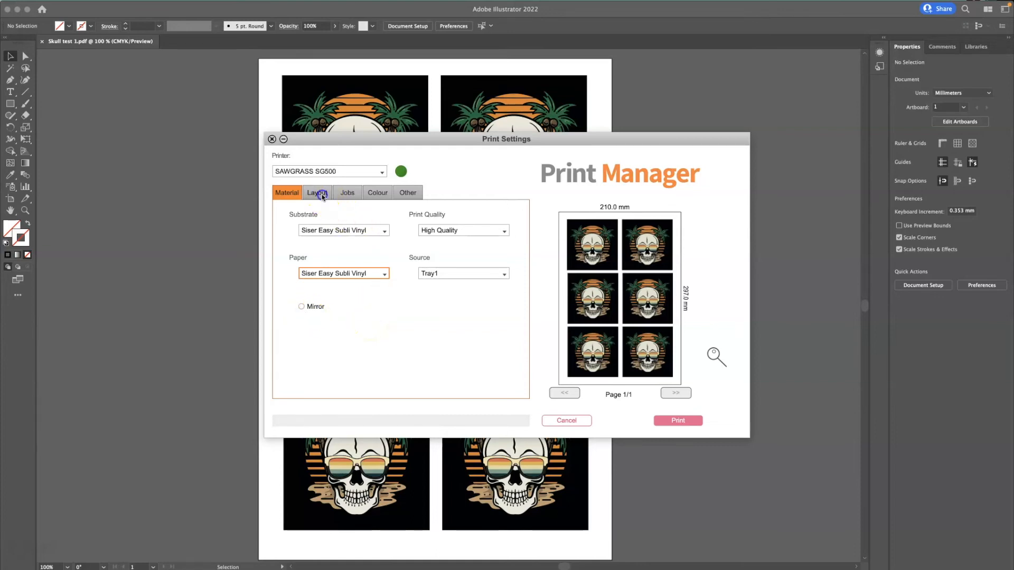
Check the Layout, Jobs, Colour and Other tabs, then print the skull sheet on the SG500
{"action": "left_click", "coordinate": [317, 193]}
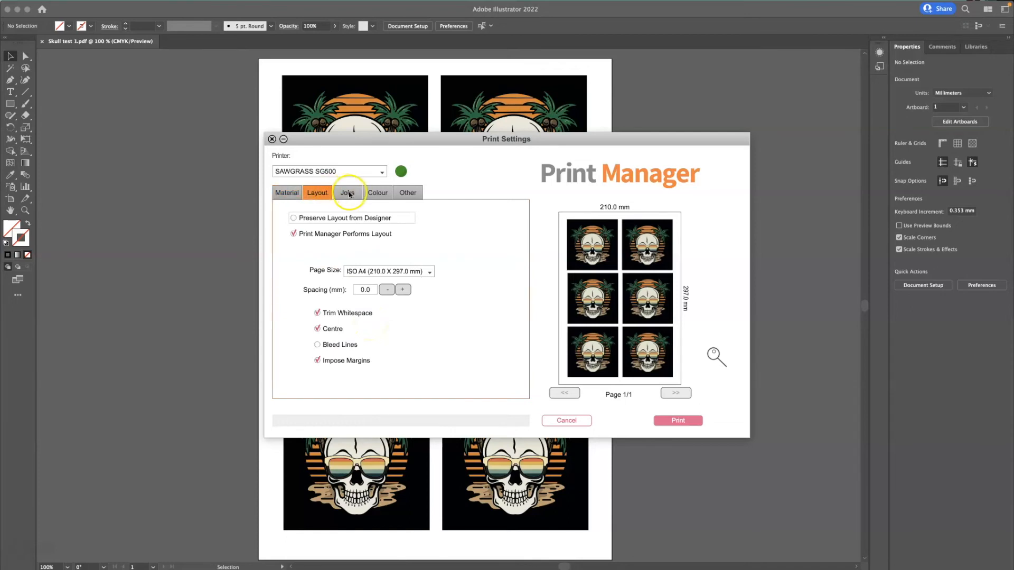
{"action": "left_click", "coordinate": [348, 193]}
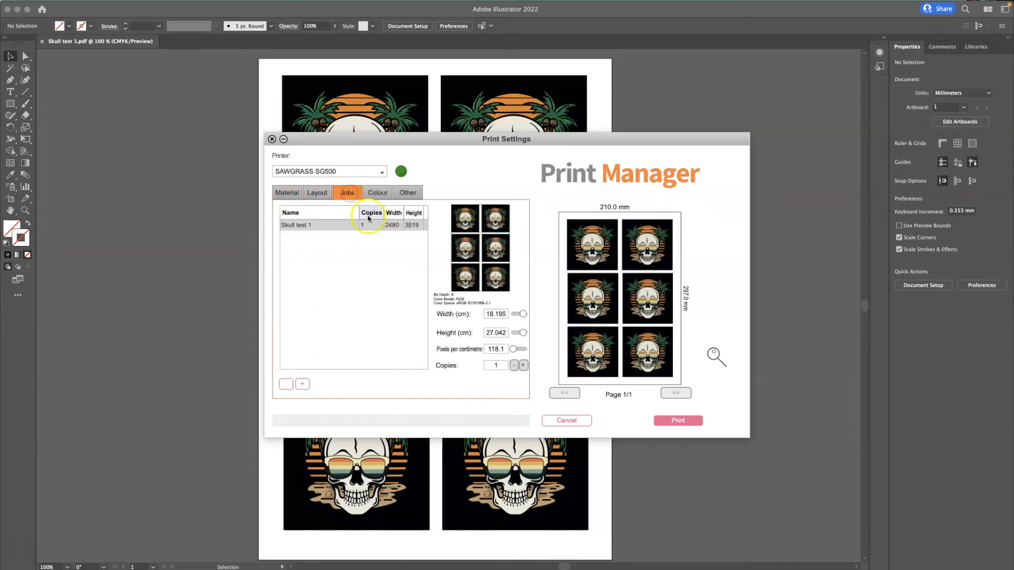
{"action": "left_click", "coordinate": [377, 192]}
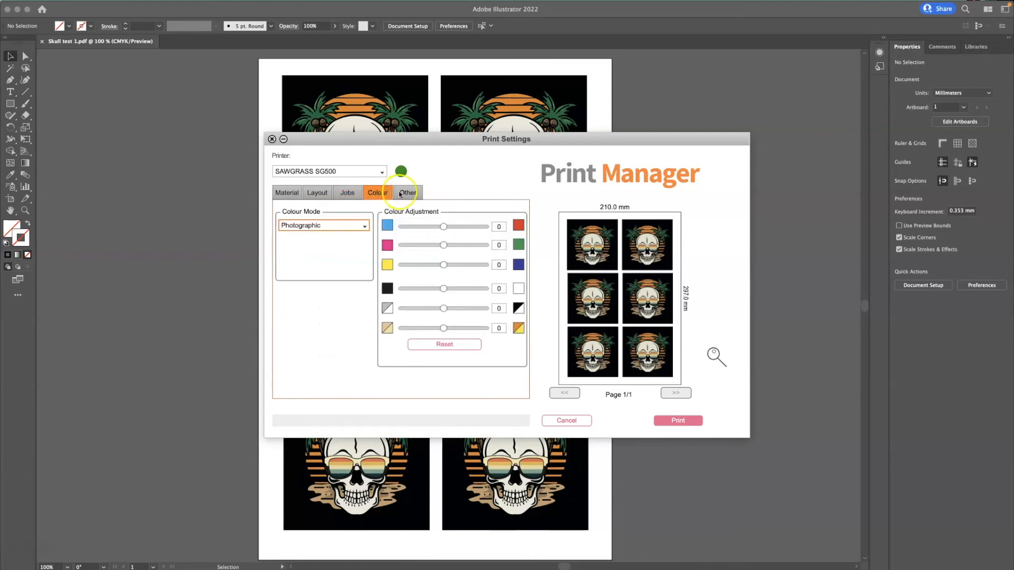
{"action": "left_click", "coordinate": [407, 192]}
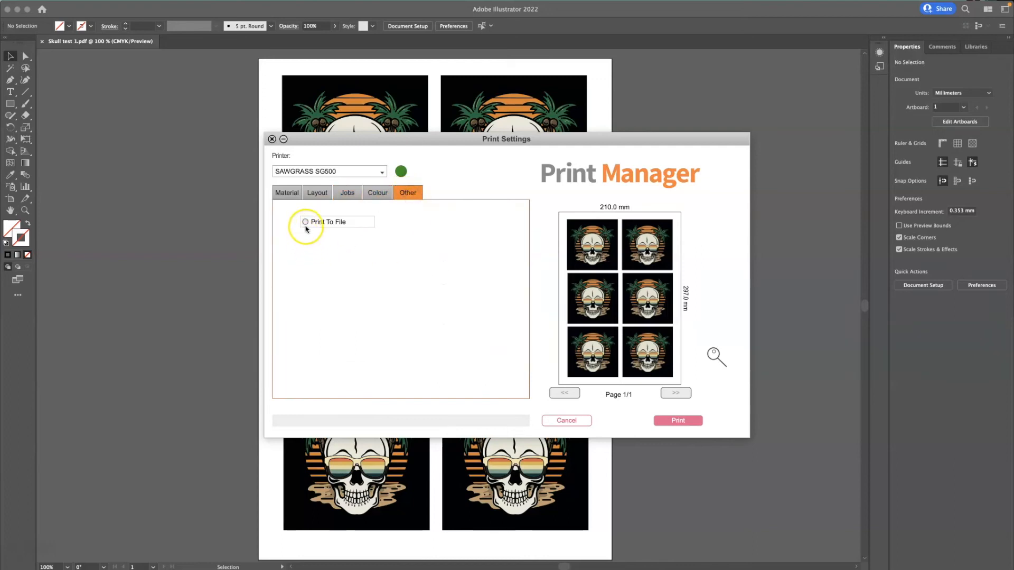
{"action": "mouse_move", "coordinate": [333, 244]}
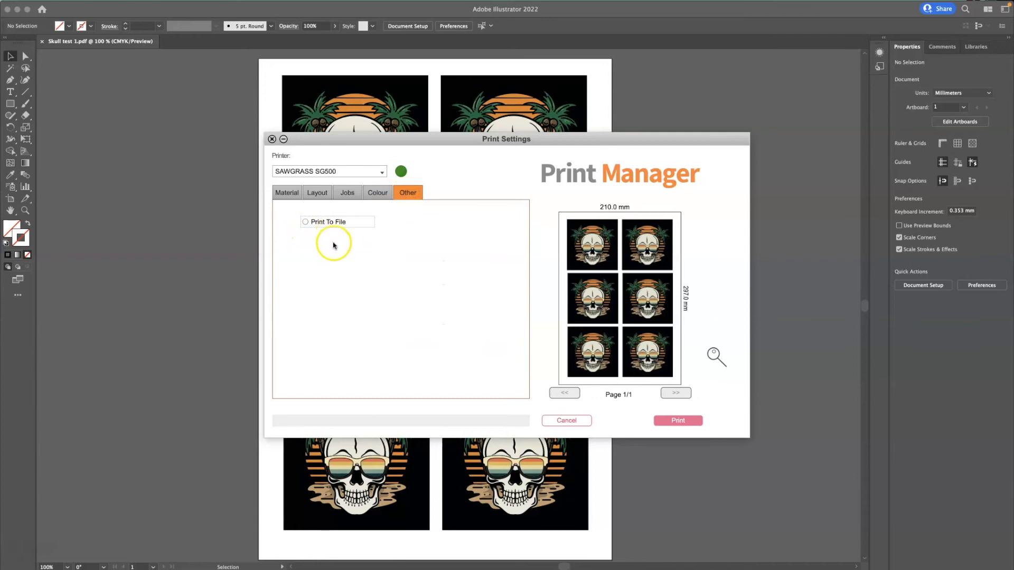
{"action": "mouse_move", "coordinate": [767, 372]}
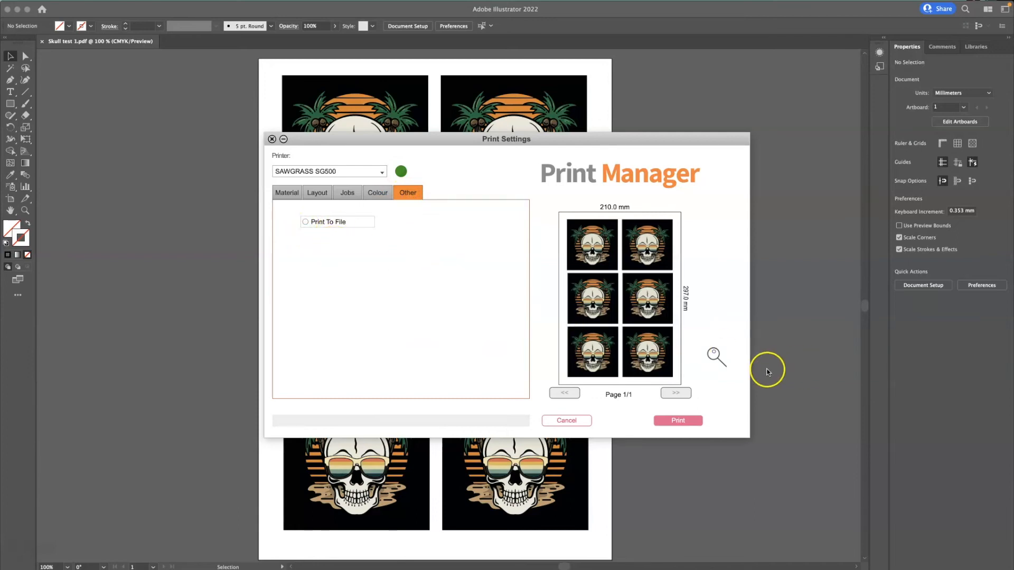
{"action": "mouse_move", "coordinate": [678, 421]}
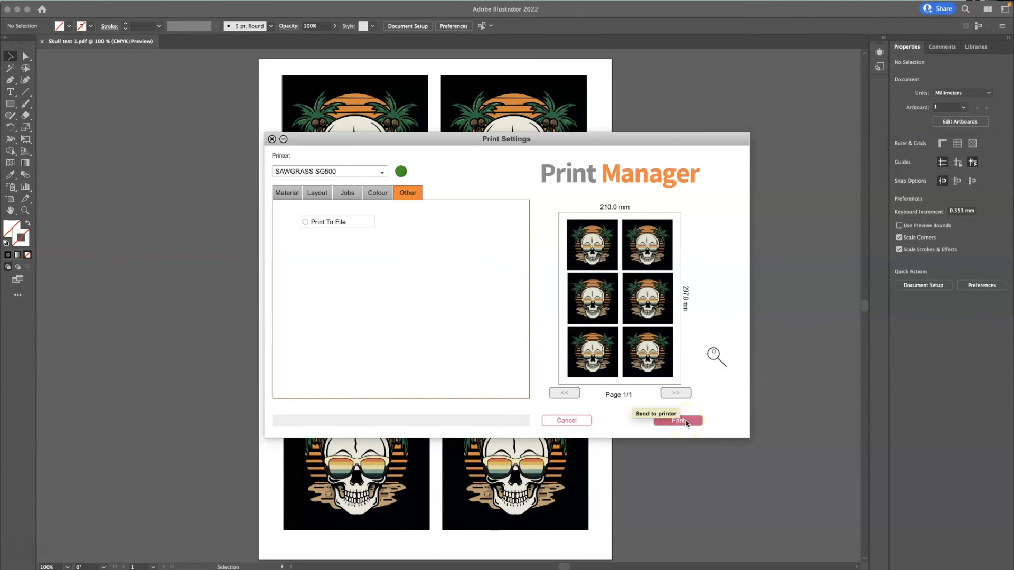
{"action": "left_click", "coordinate": [677, 421]}
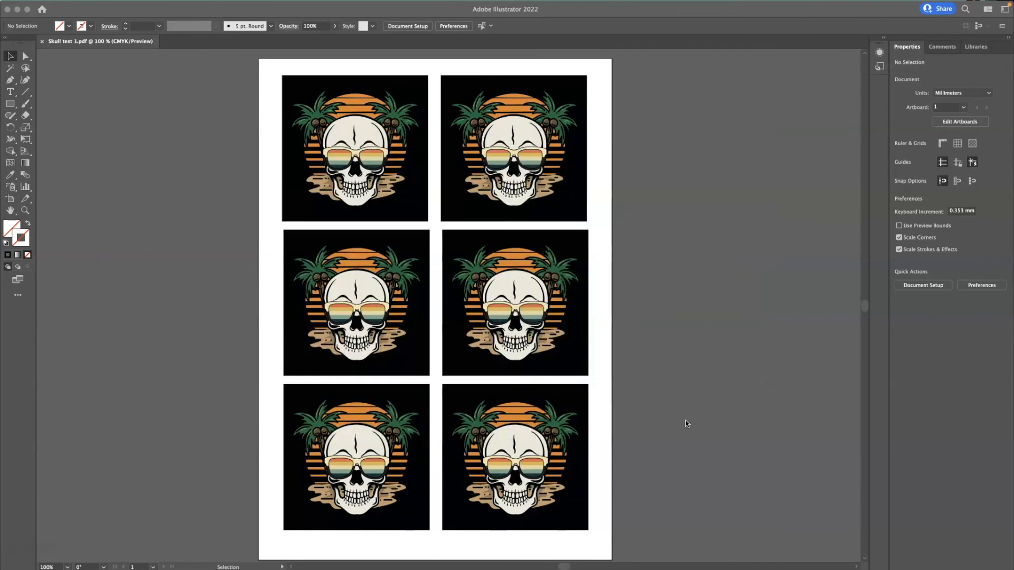
{"action": "mouse_move", "coordinate": [55, 546]}
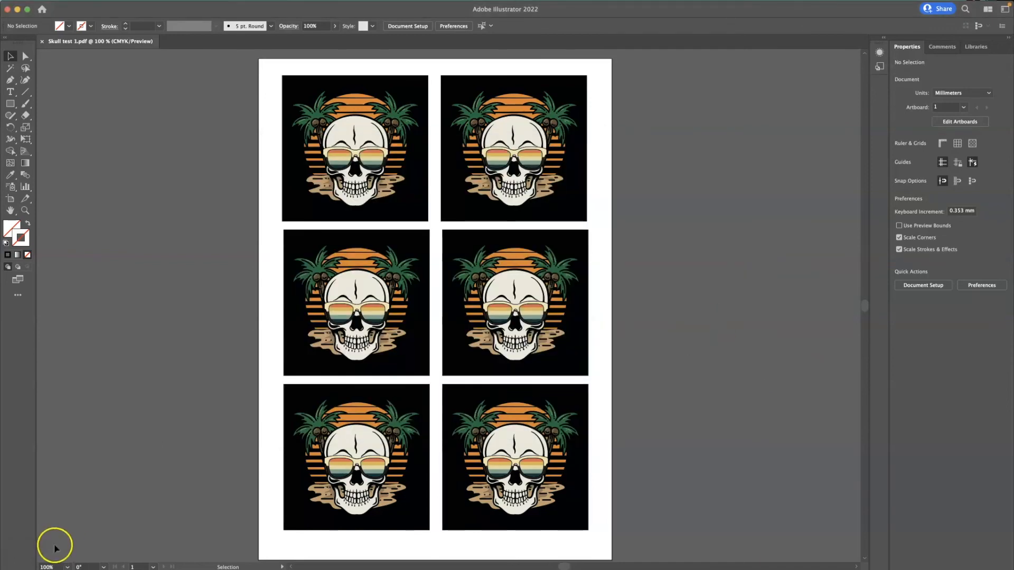